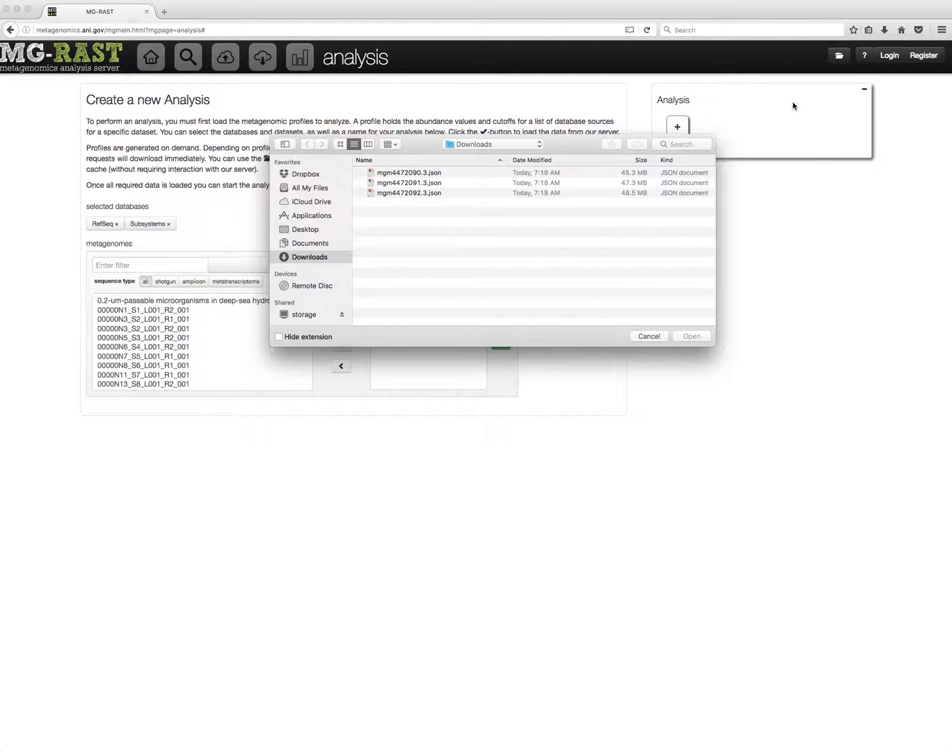
pyautogui.moveTo(488, 96)
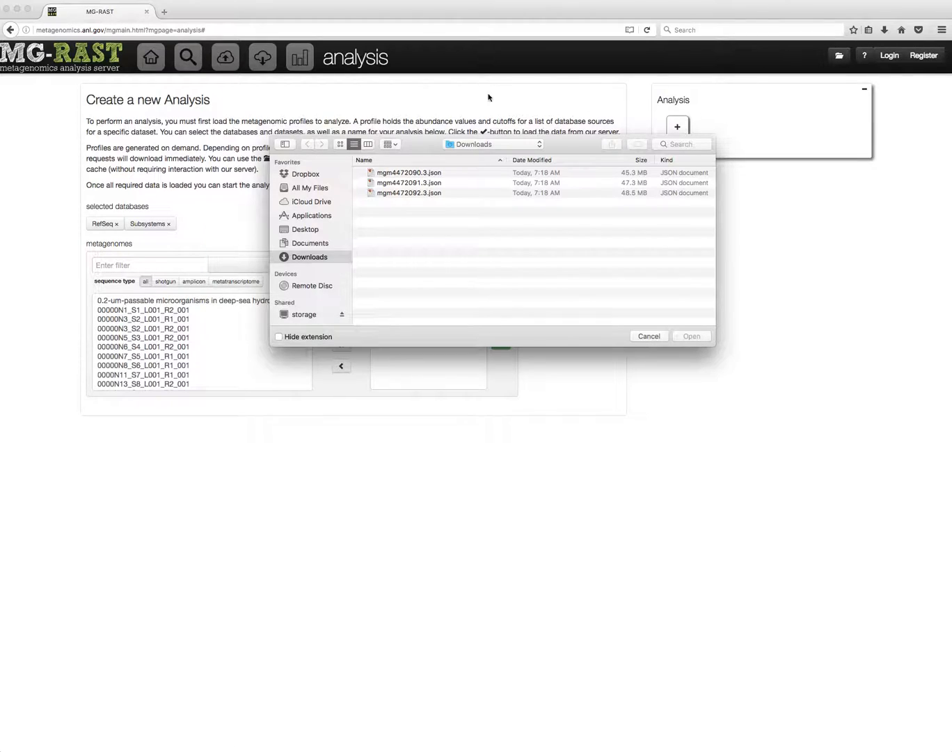
# Select all three saved mgm JSON profile files in Downloads and open them
pyautogui.click(409, 172)
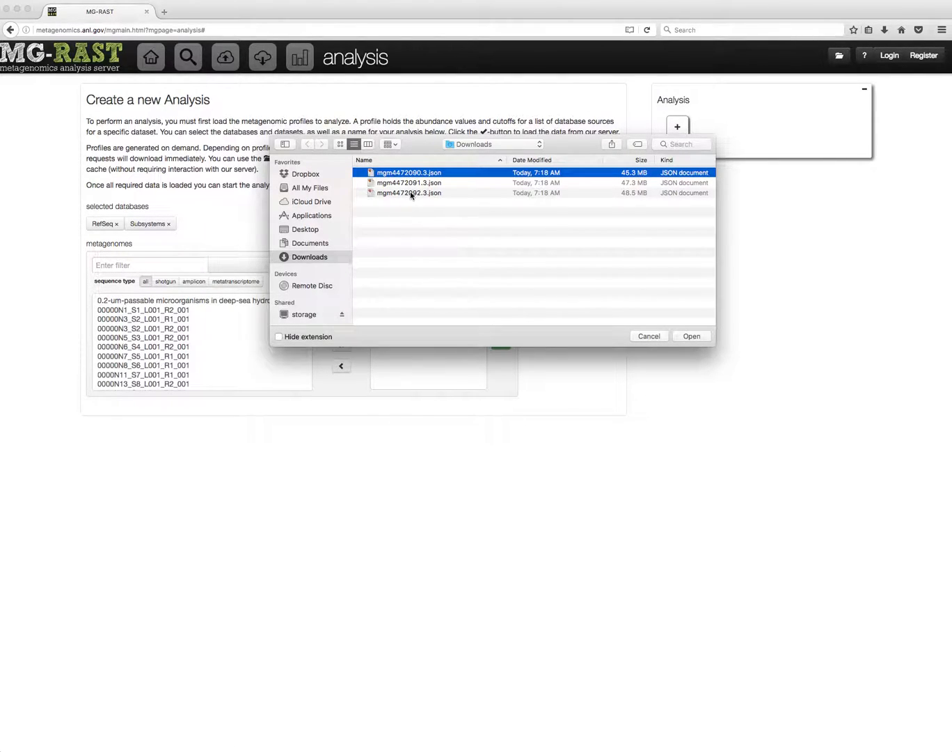
pyautogui.click(409, 193)
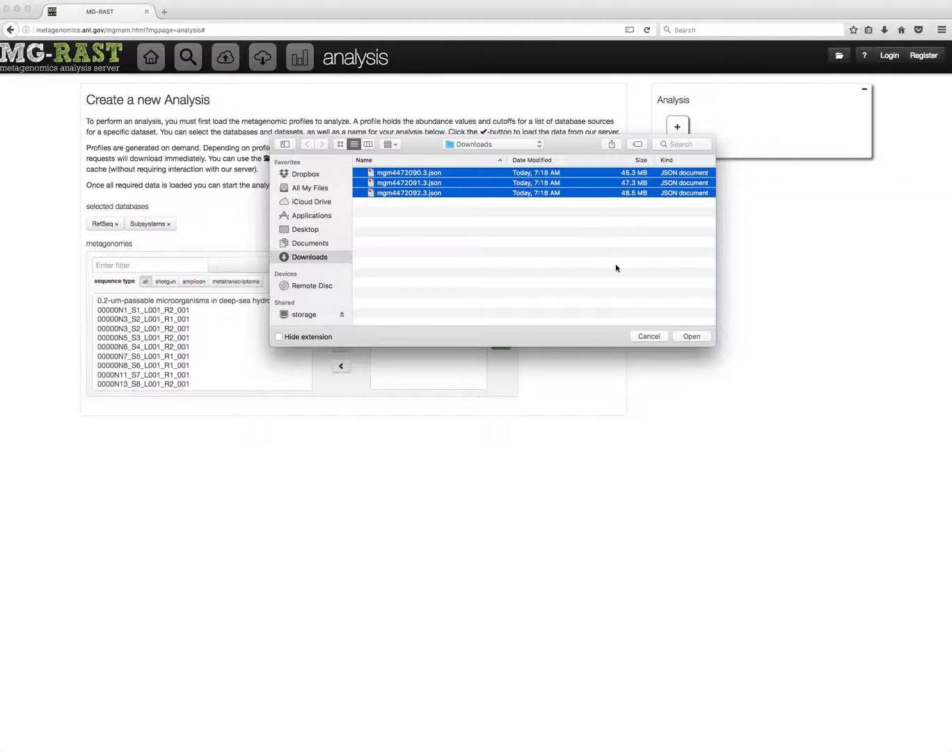
pyautogui.click(690, 335)
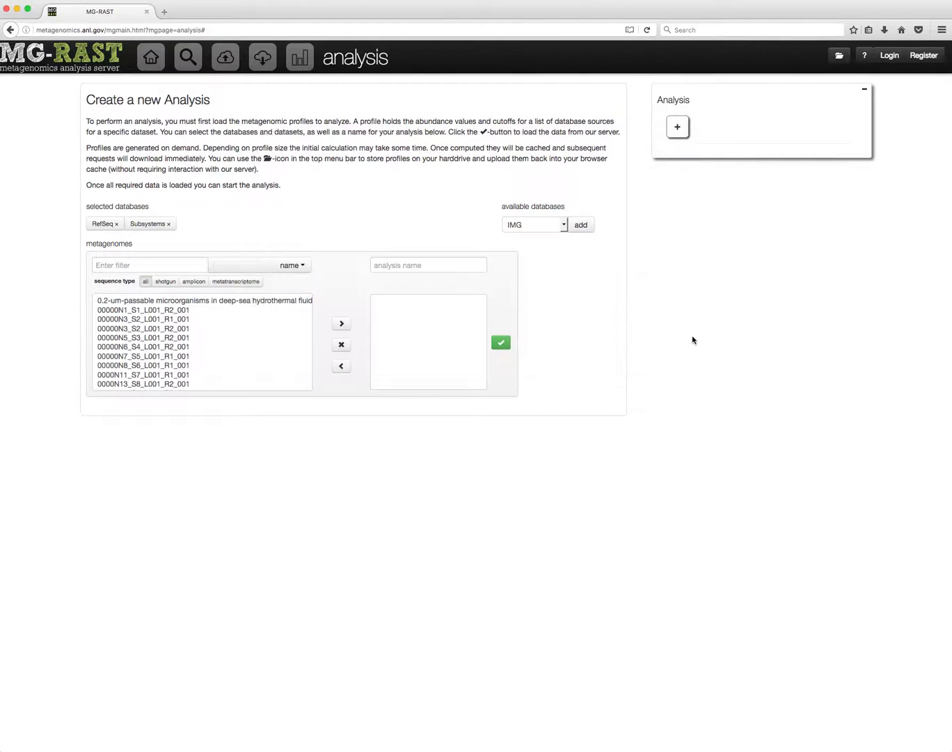
# Wait for the three profiles to load until 'add loaded profiles' appears
pyautogui.click(500, 342)
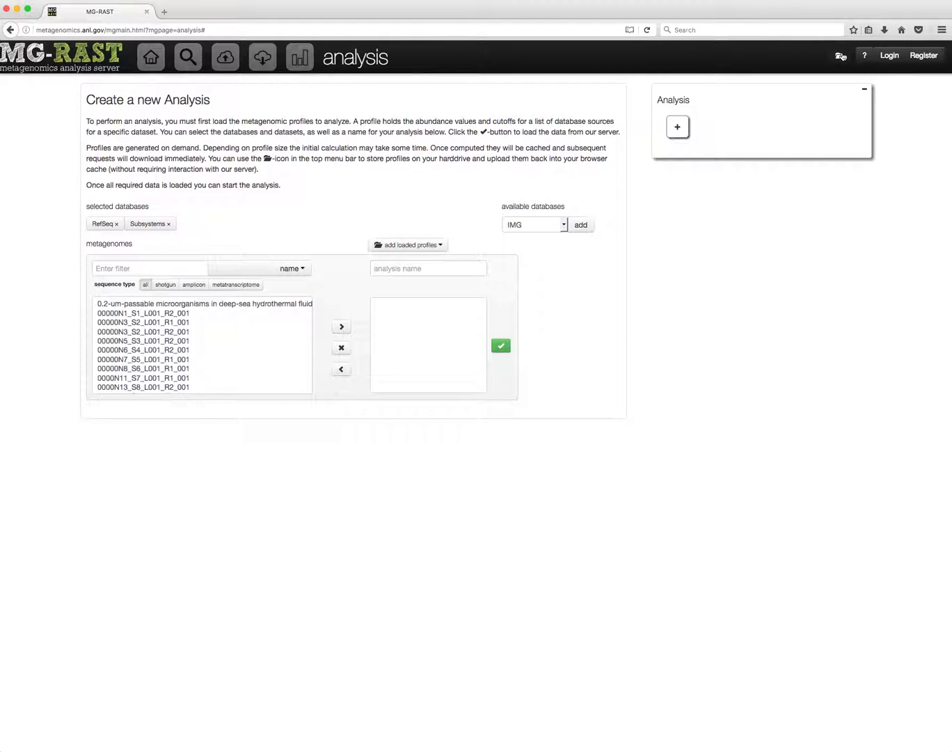
pyautogui.click(840, 55)
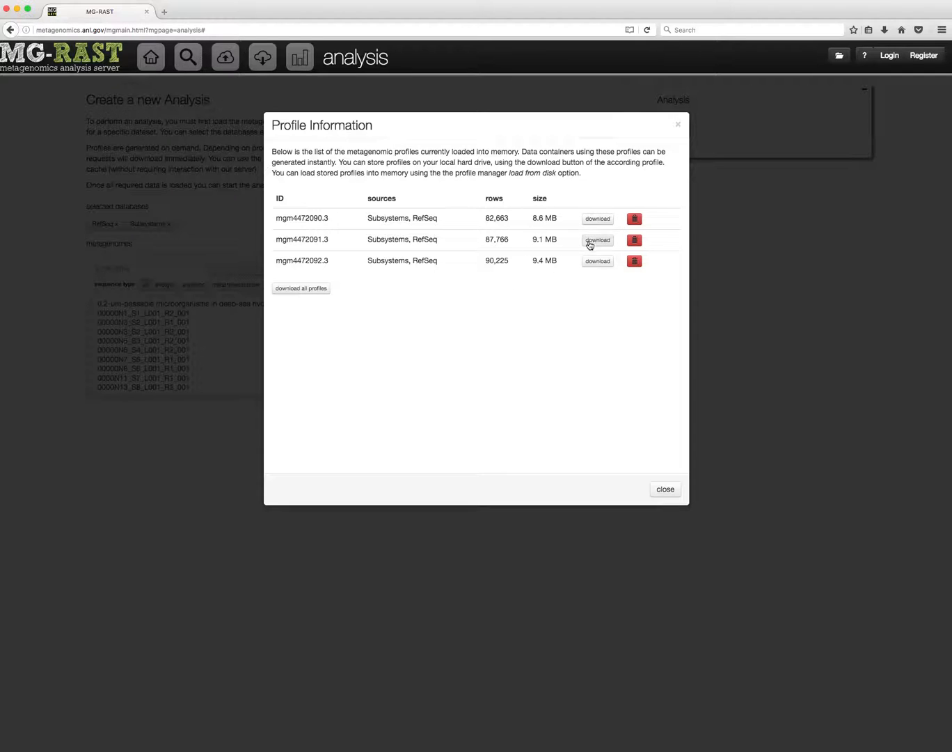
pyautogui.moveTo(302, 291)
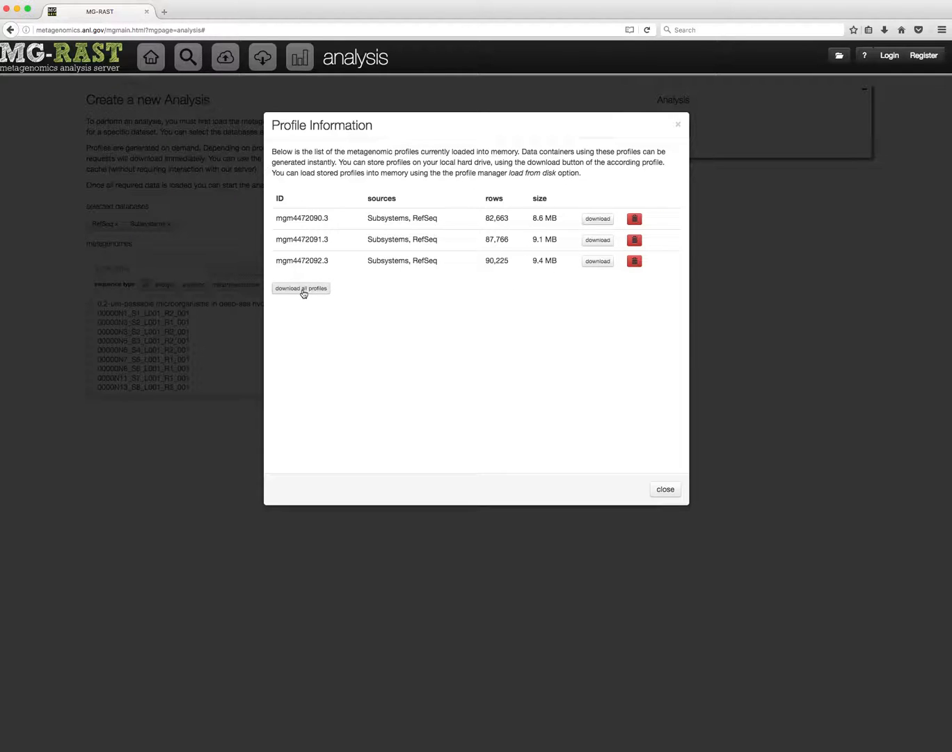
pyautogui.moveTo(379, 312)
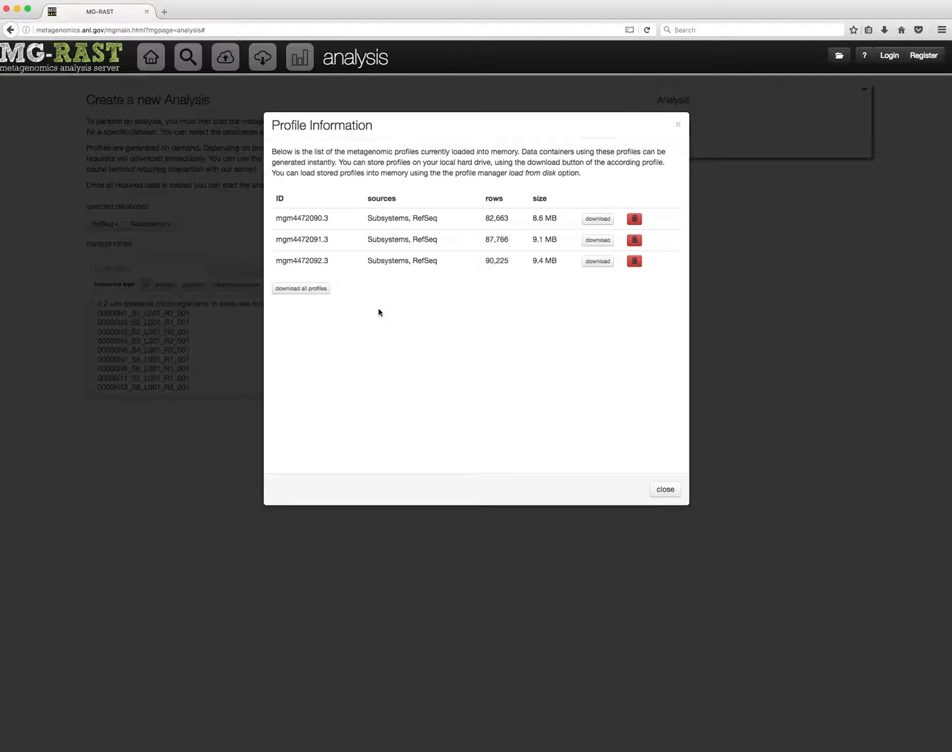
pyautogui.moveTo(414, 316)
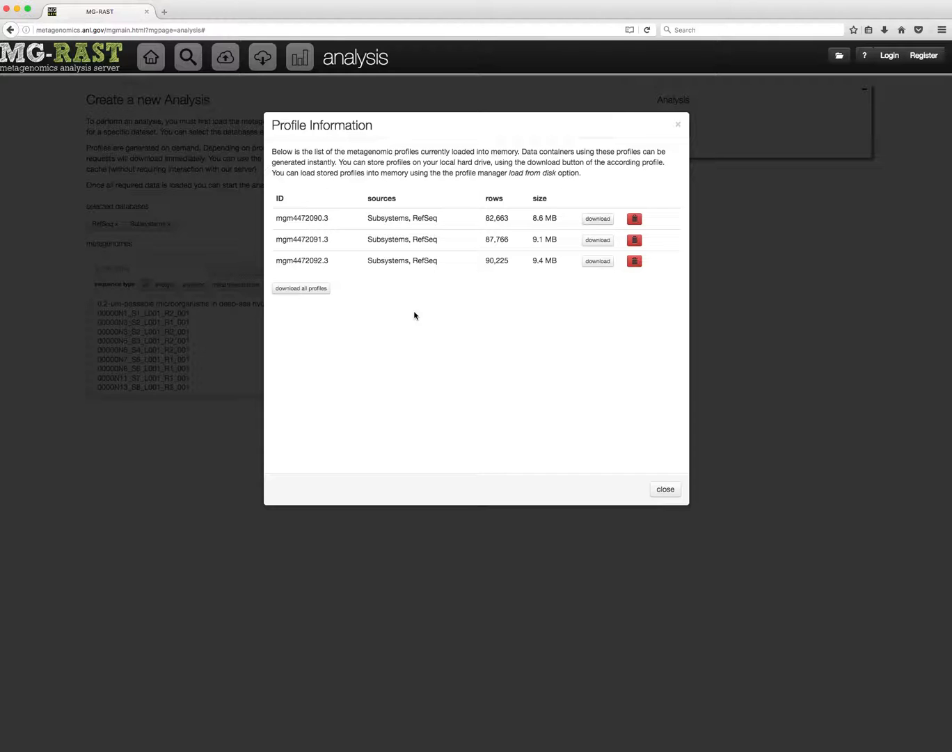
pyautogui.click(664, 489)
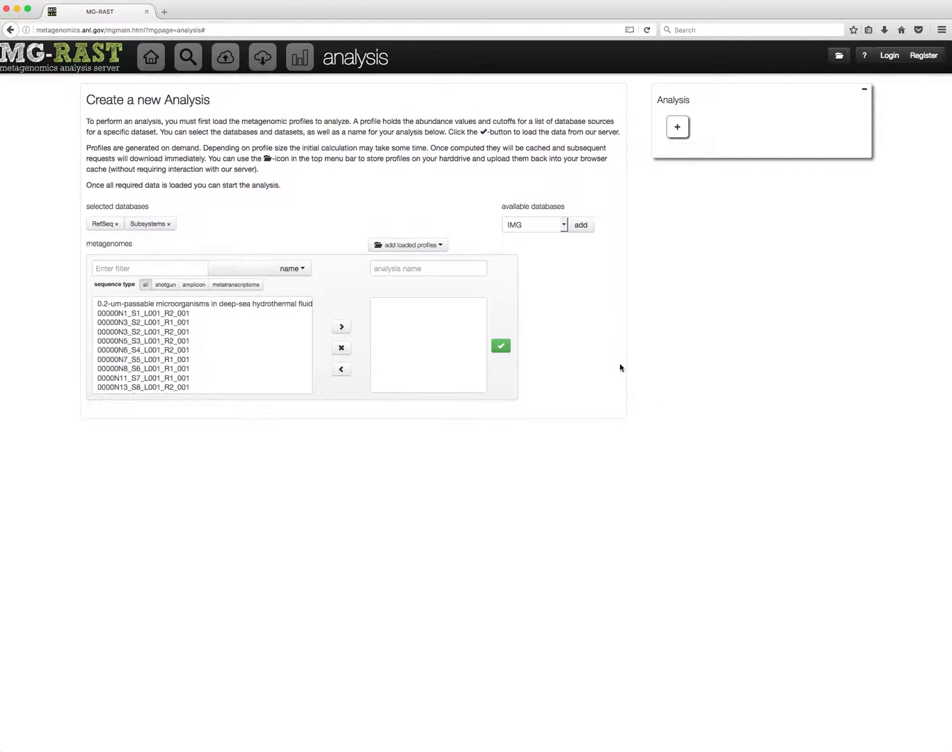
pyautogui.moveTo(568, 347)
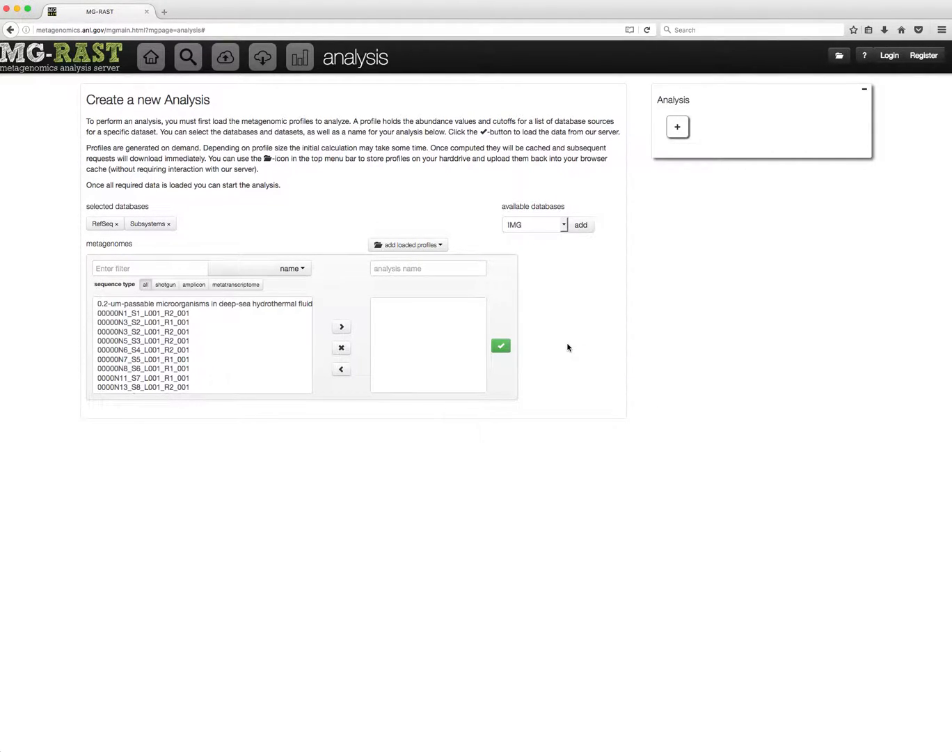
# Add '- all -' loaded profiles to the analysis and load their data
pyautogui.click(408, 245)
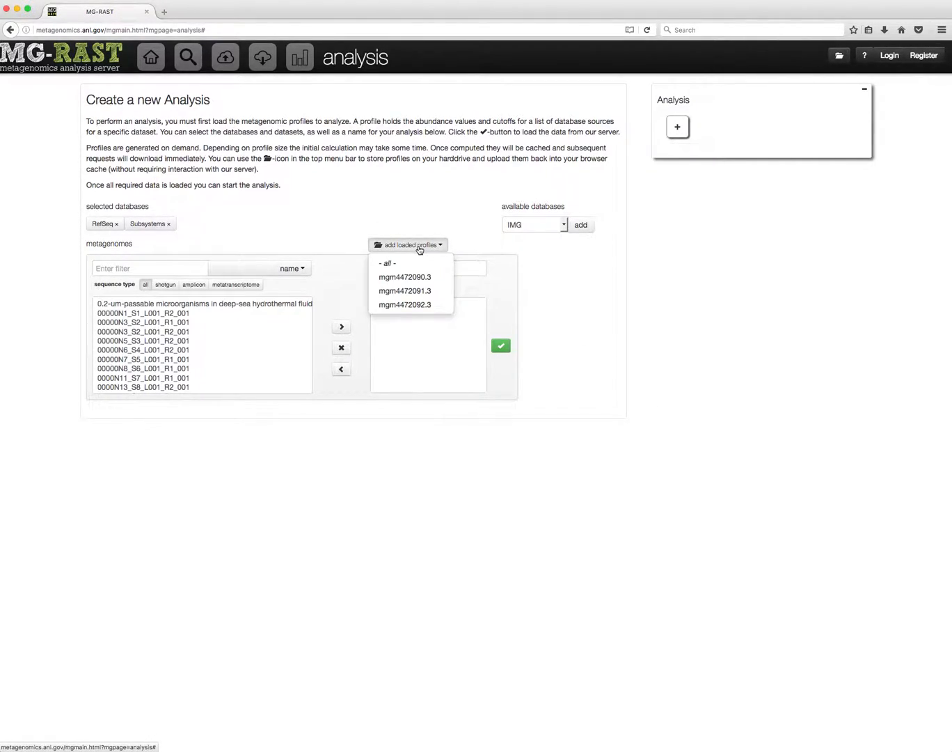
pyautogui.click(407, 245)
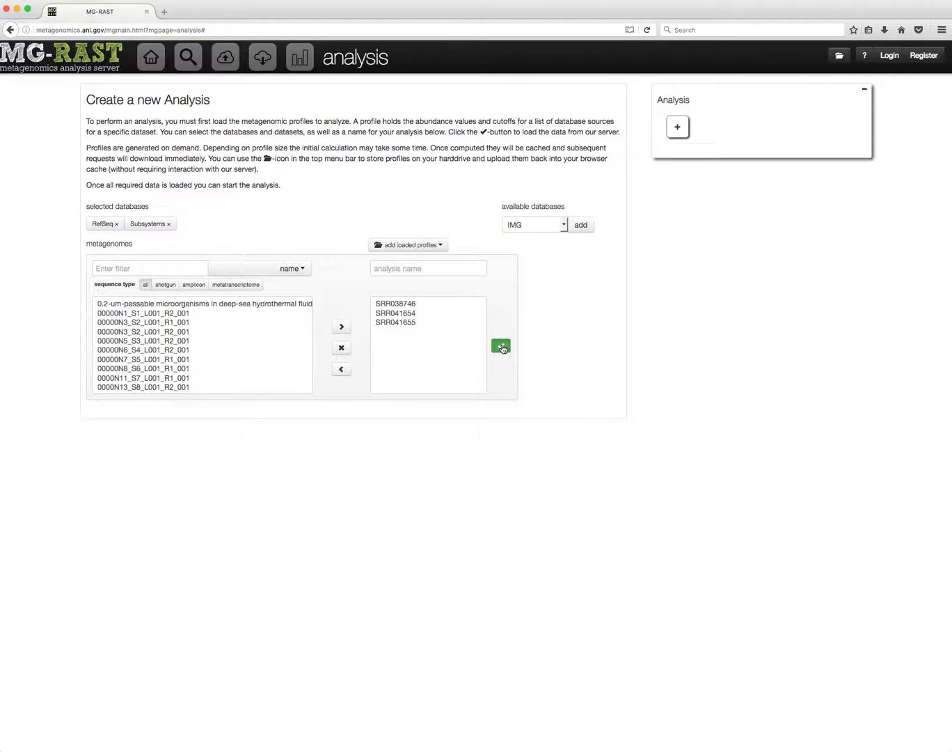
pyautogui.click(500, 345)
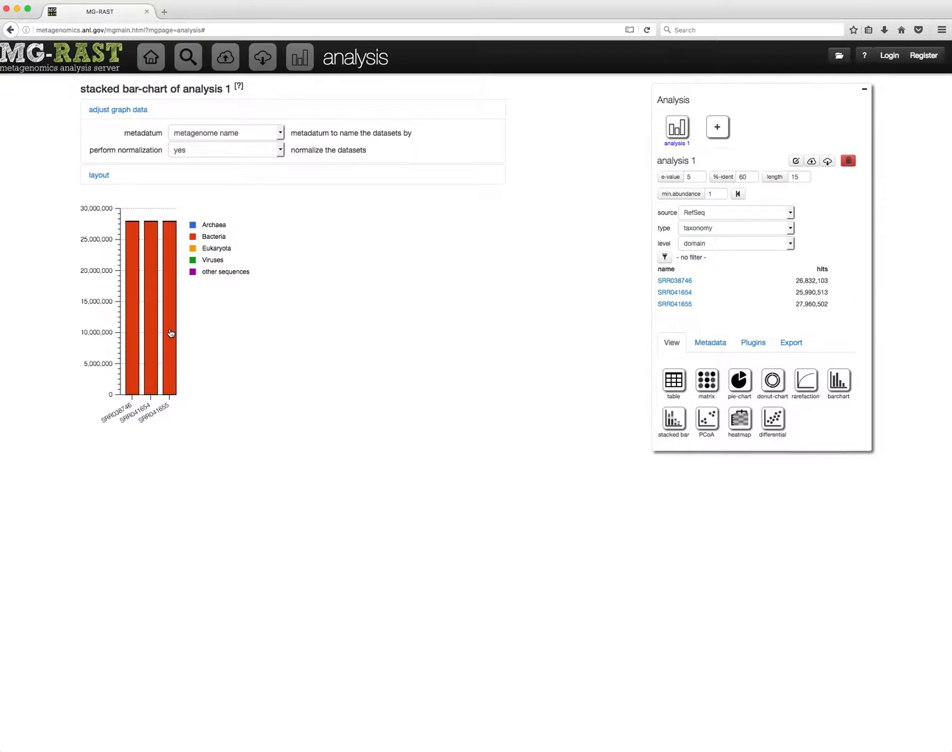
pyautogui.moveTo(170, 332)
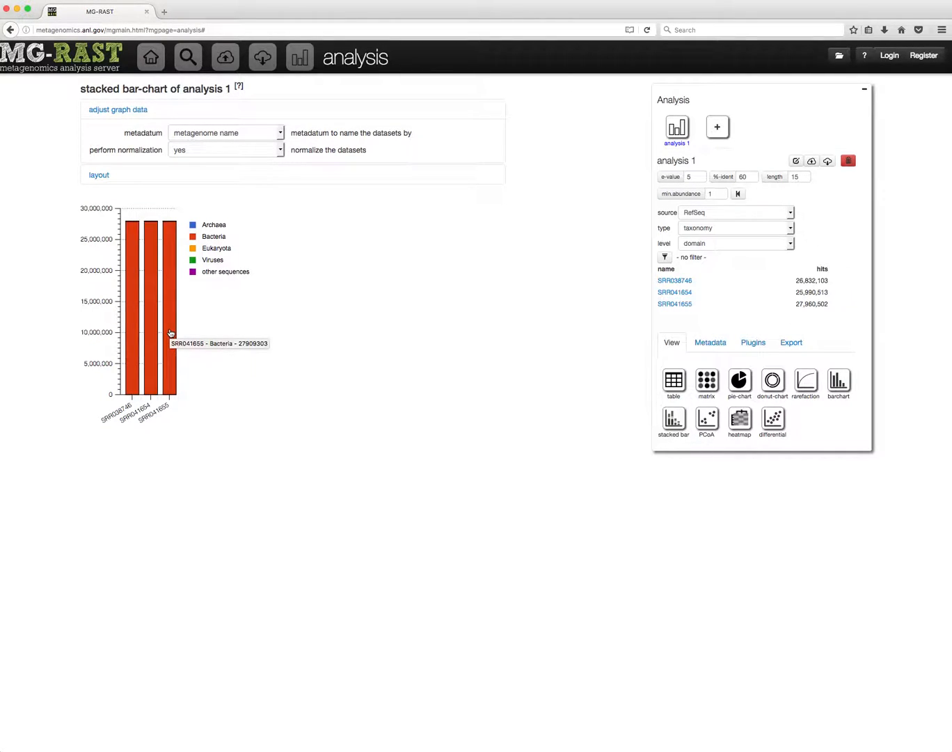
pyautogui.moveTo(171, 332)
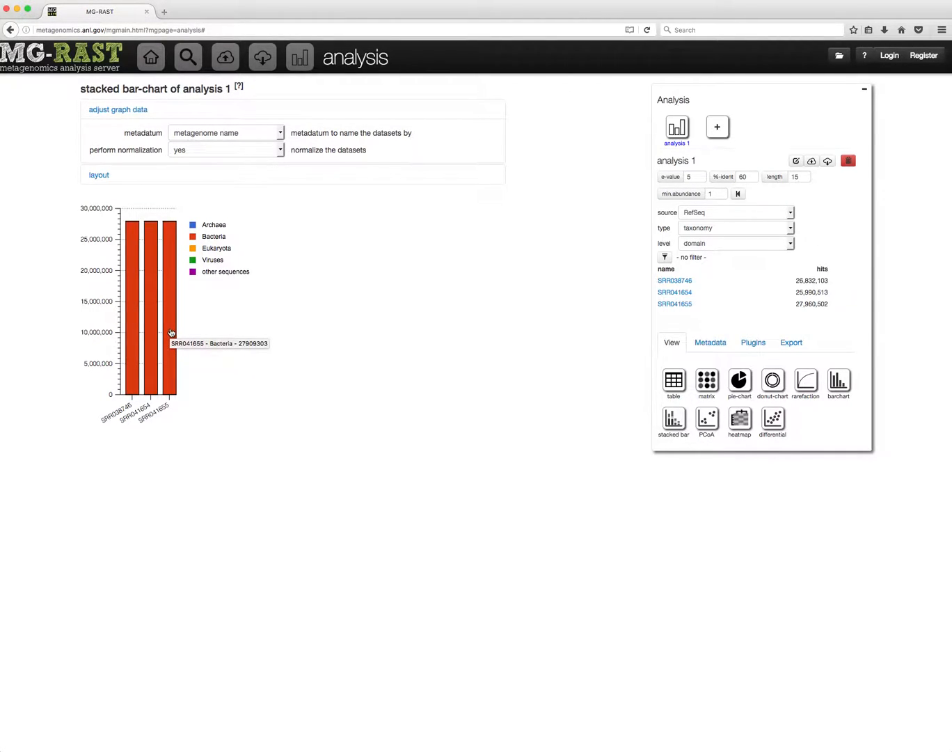
pyautogui.moveTo(504, 303)
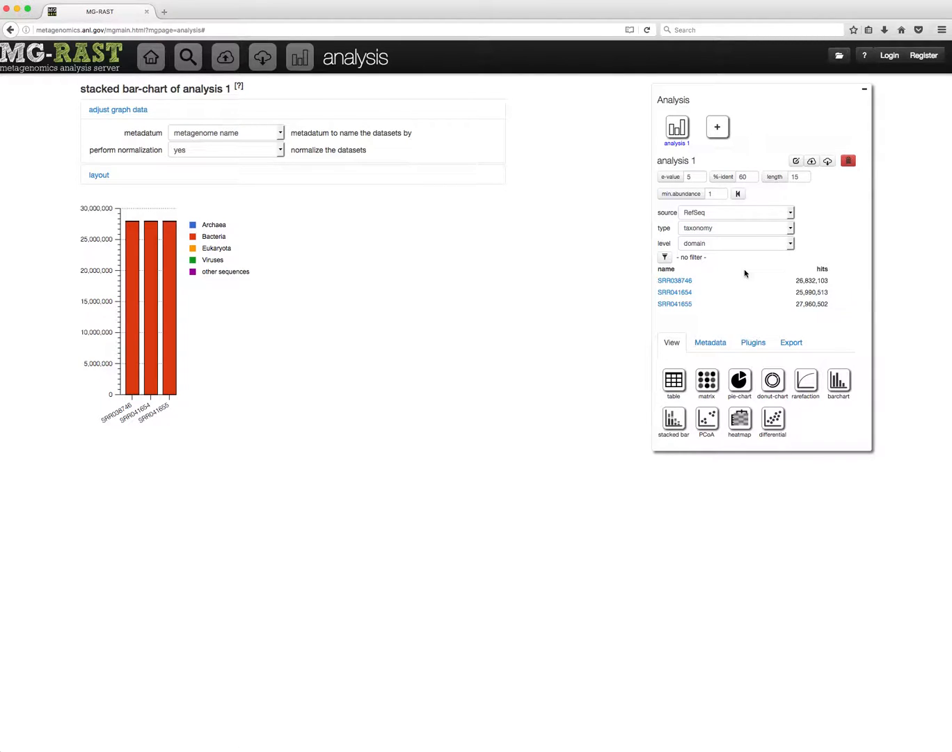
pyautogui.moveTo(743, 240)
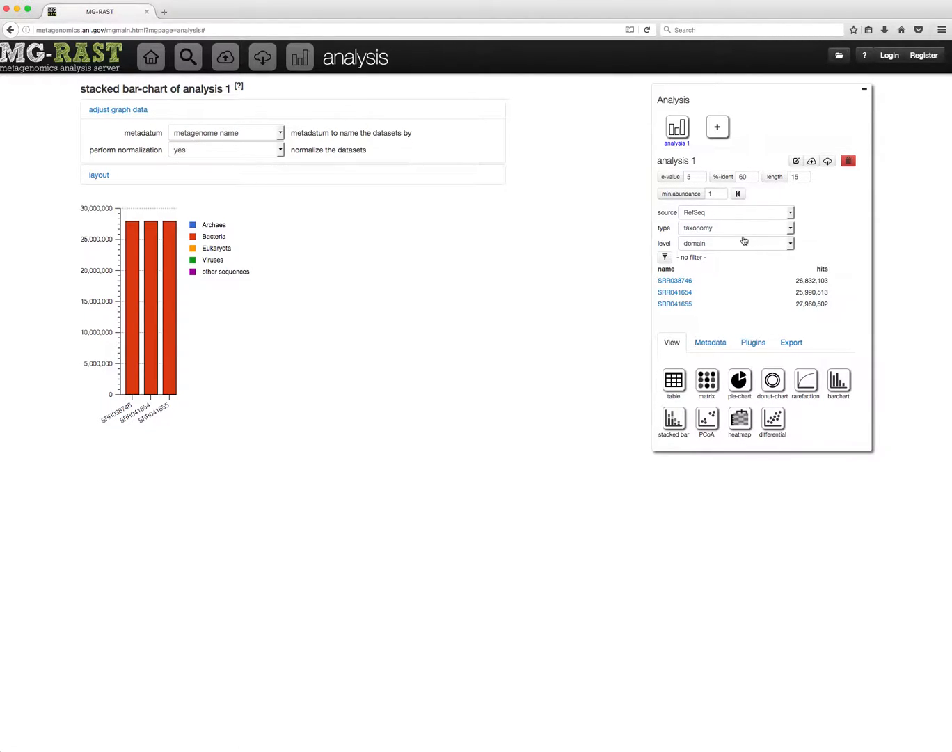
# Reveal the RefSeq domain and Subsystems level1 filter fields in the Analysis panel
pyautogui.click(664, 257)
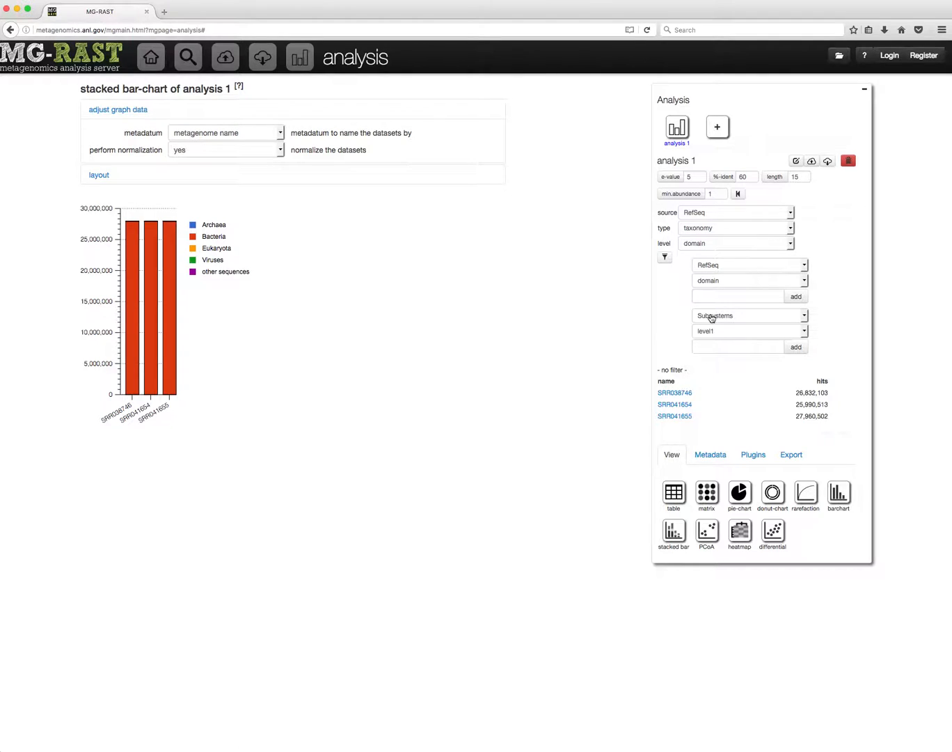
# Add a RefSeq domain-level filter for Bacteria
pyautogui.click(748, 265)
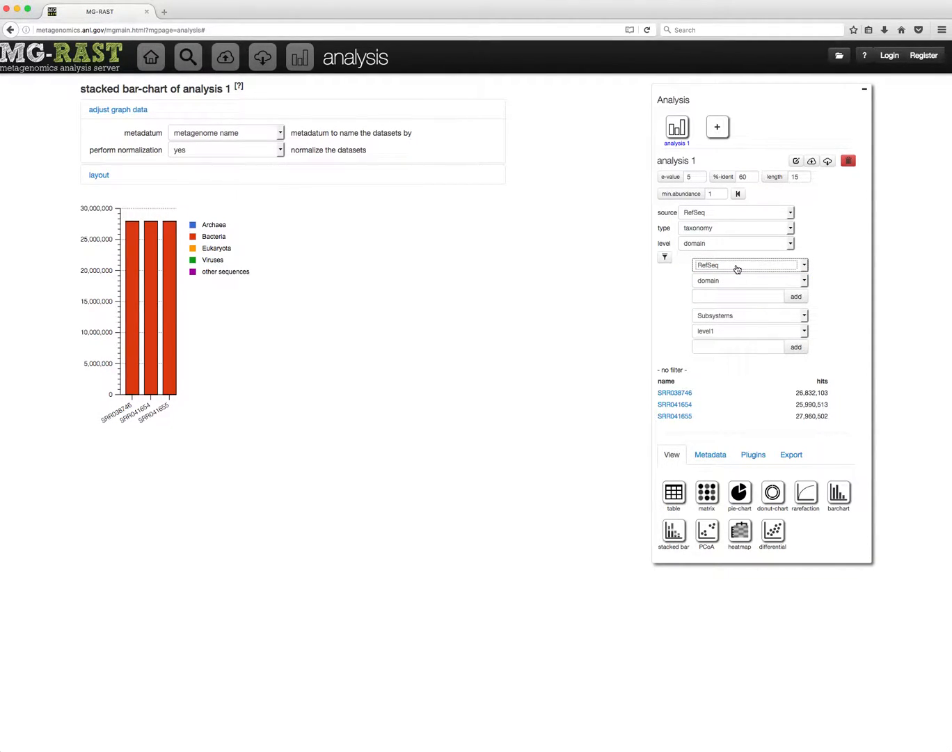
pyautogui.click(749, 281)
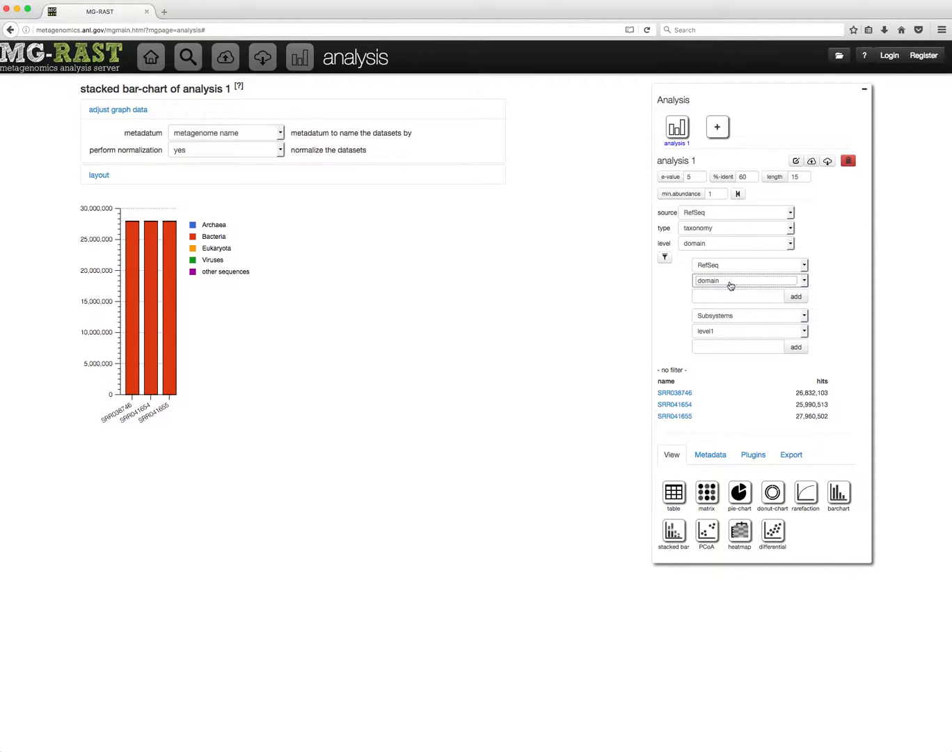
pyautogui.write('b')
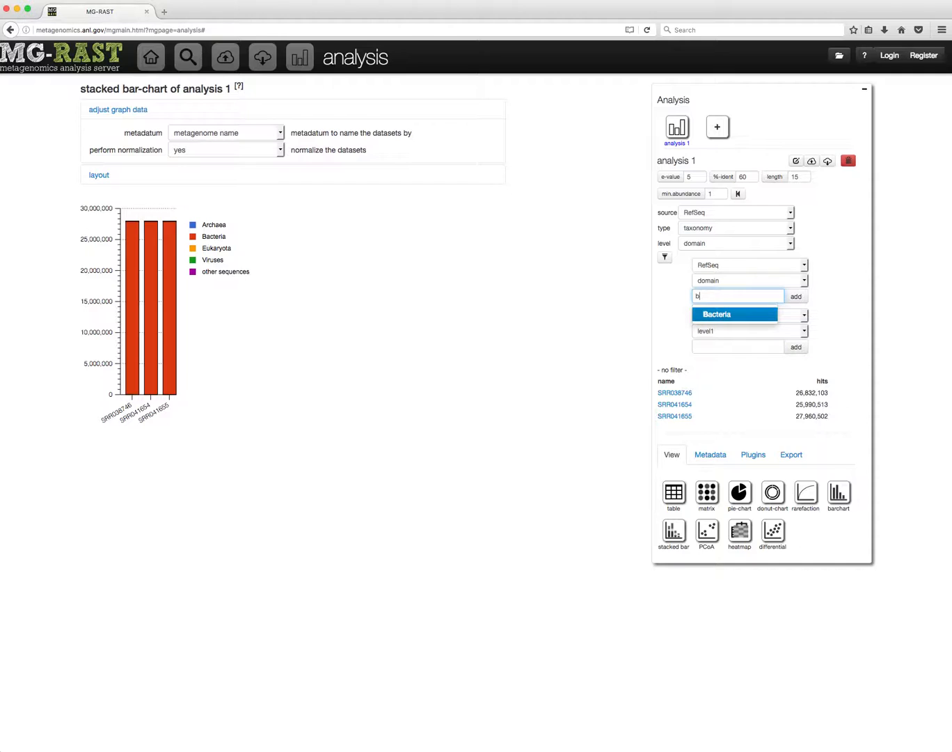
pyautogui.click(734, 314)
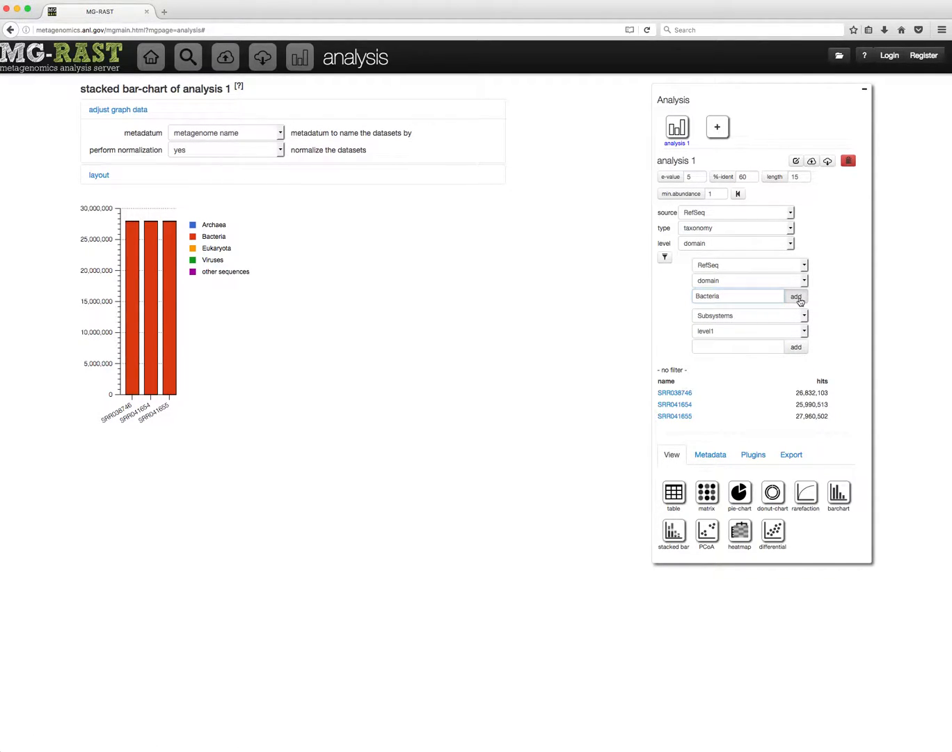
pyautogui.click(796, 296)
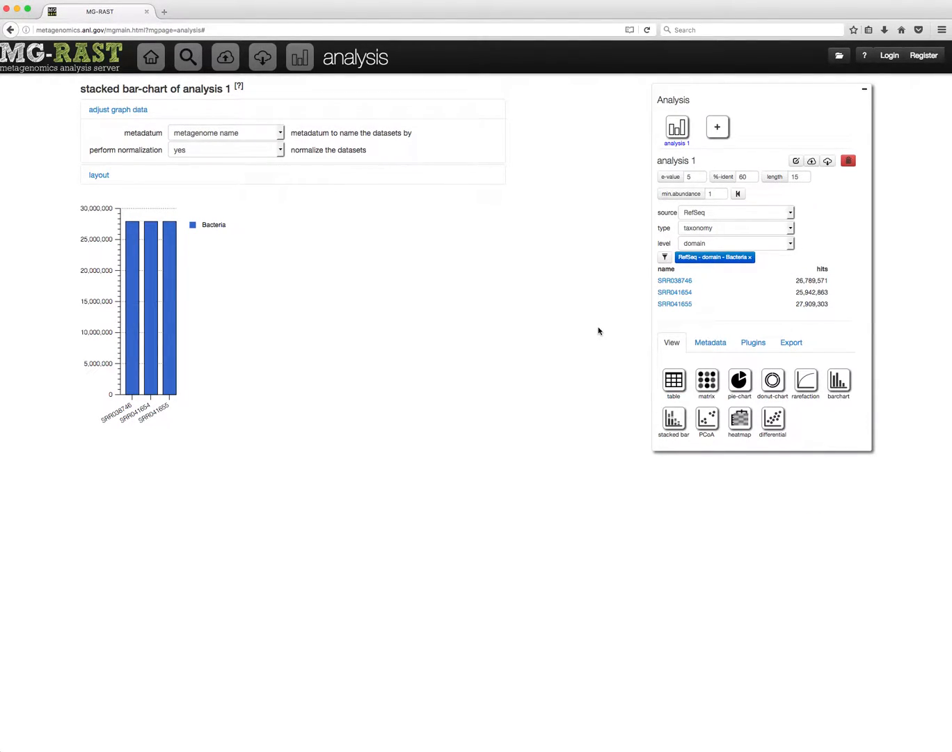
pyautogui.moveTo(673, 281)
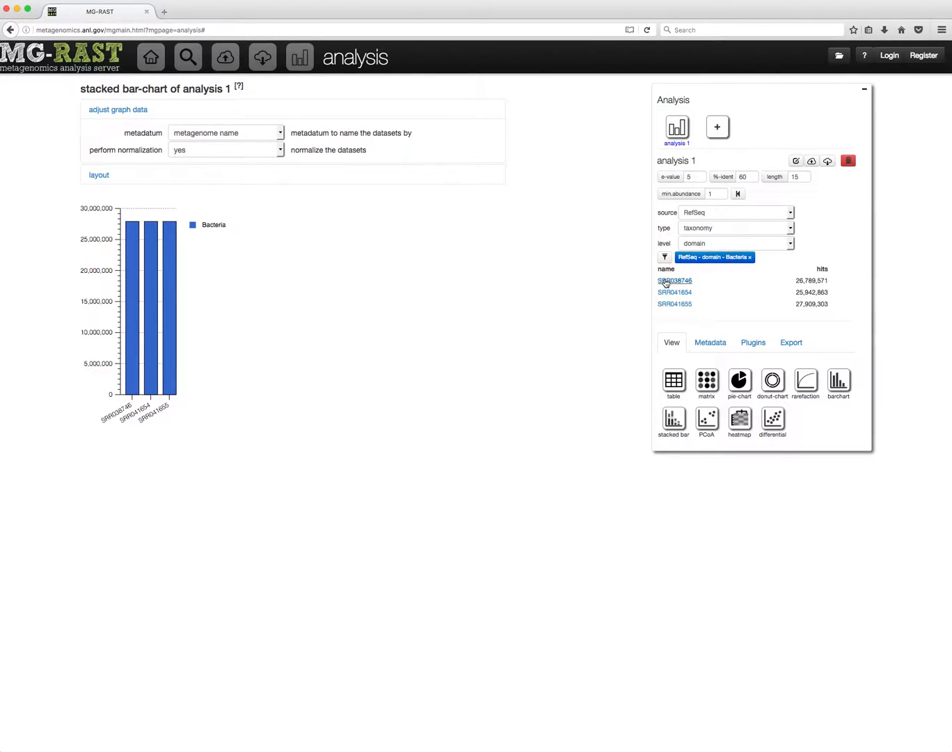
pyautogui.click(664, 257)
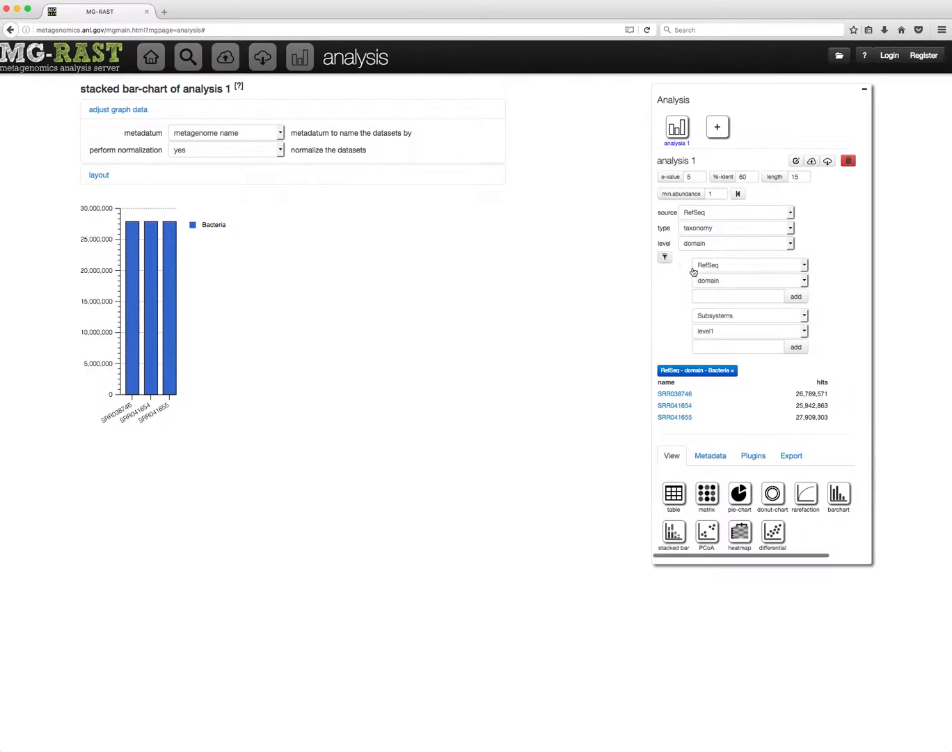
pyautogui.click(737, 296)
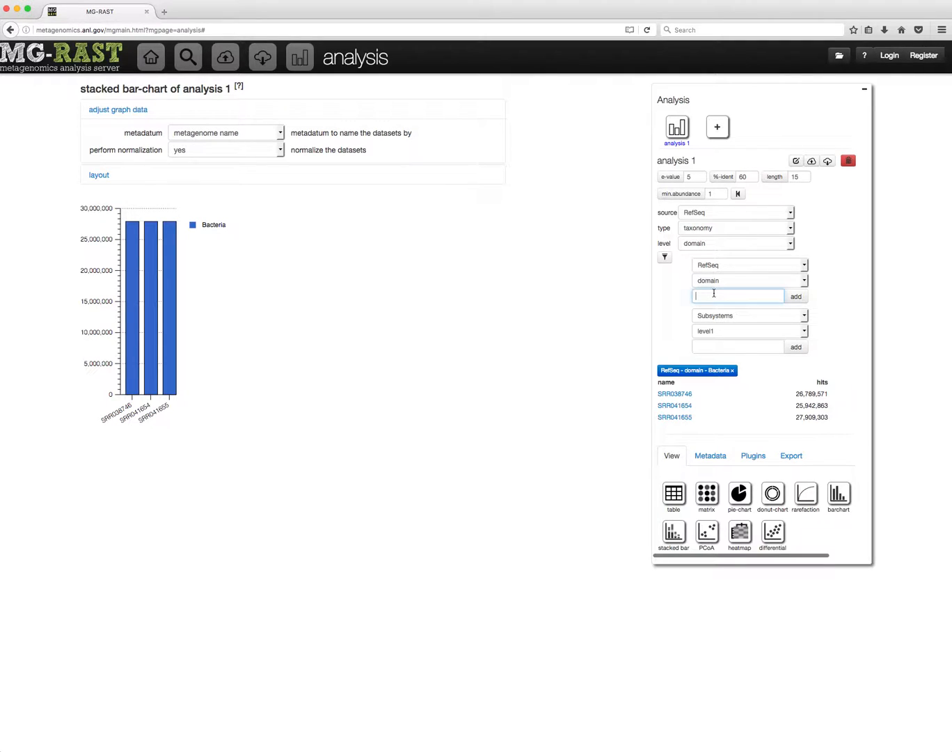
pyautogui.write('arc')
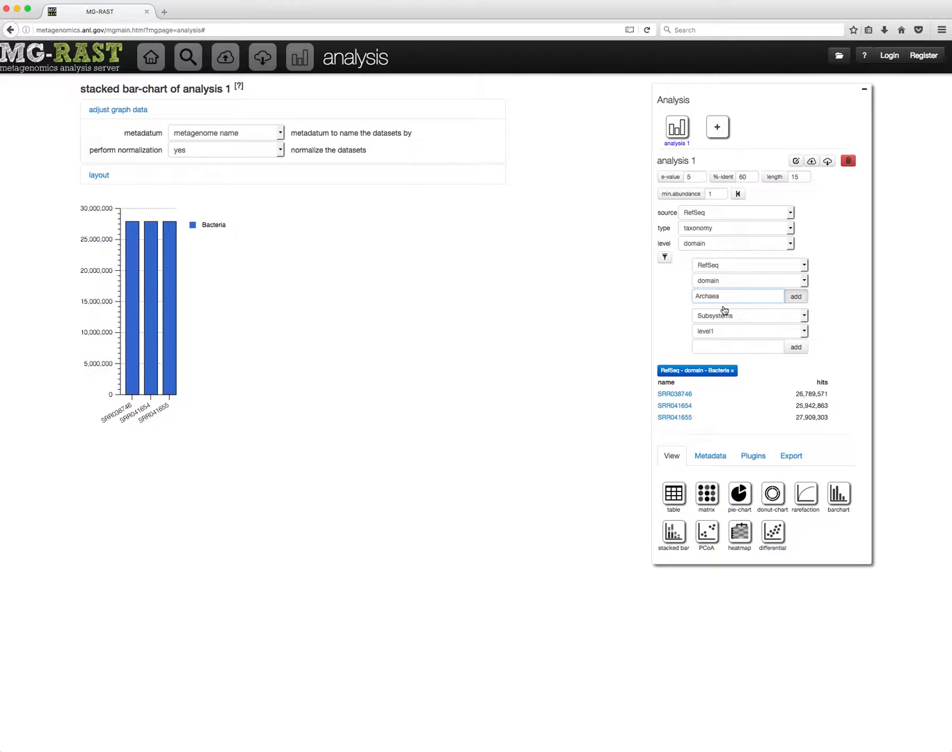
pyautogui.click(795, 296)
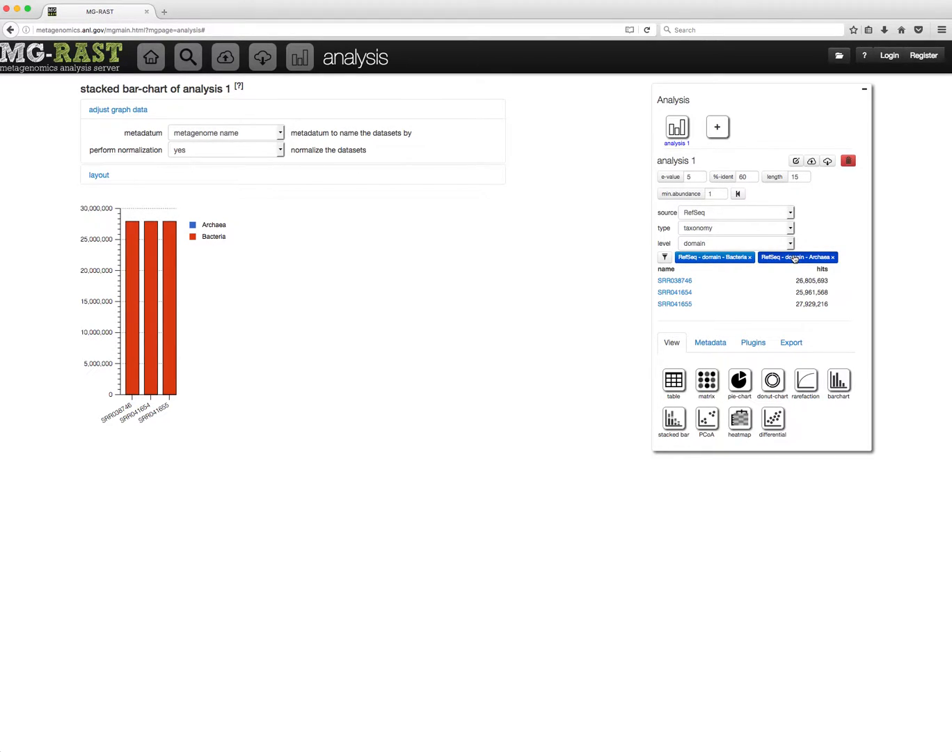
pyautogui.click(834, 257)
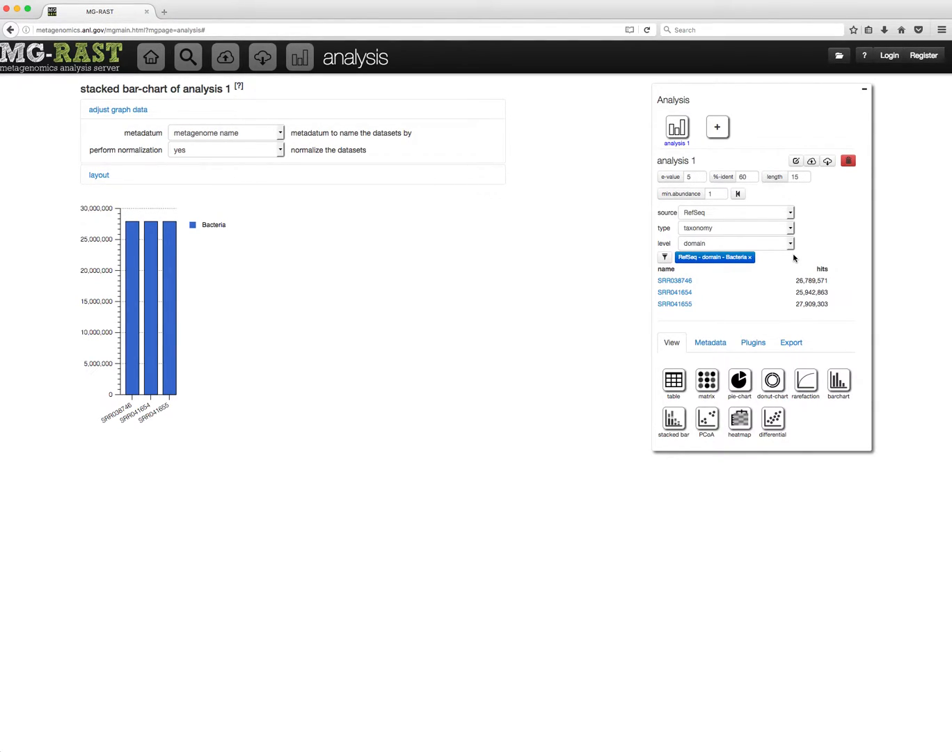
# Add a Subsystems level1 filter for Amino Acids and Derivatives
pyautogui.click(664, 257)
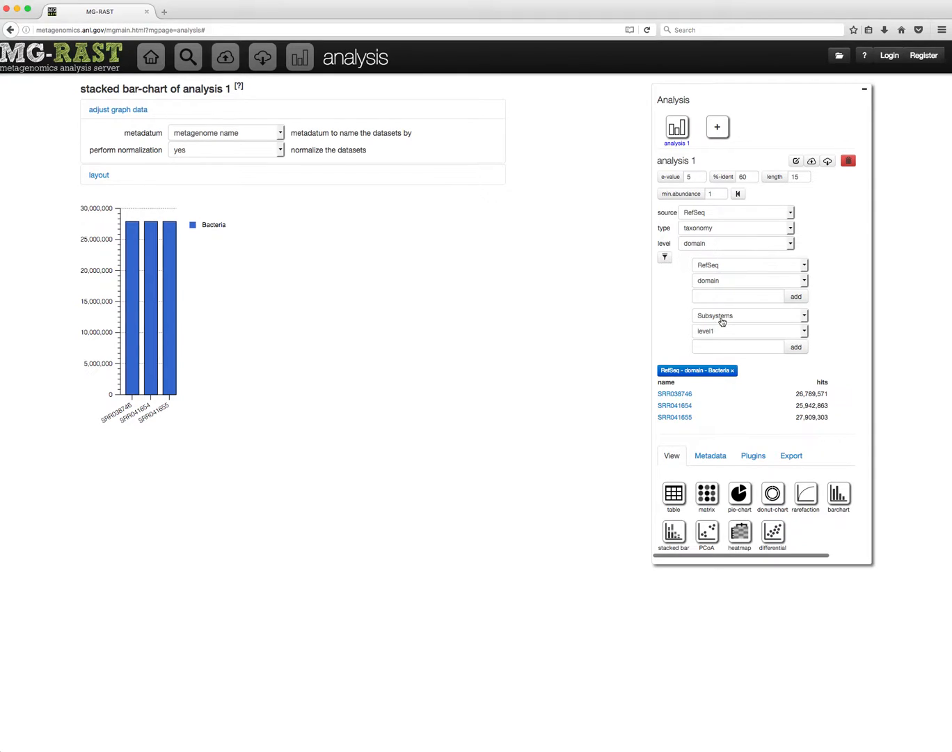
pyautogui.click(749, 315)
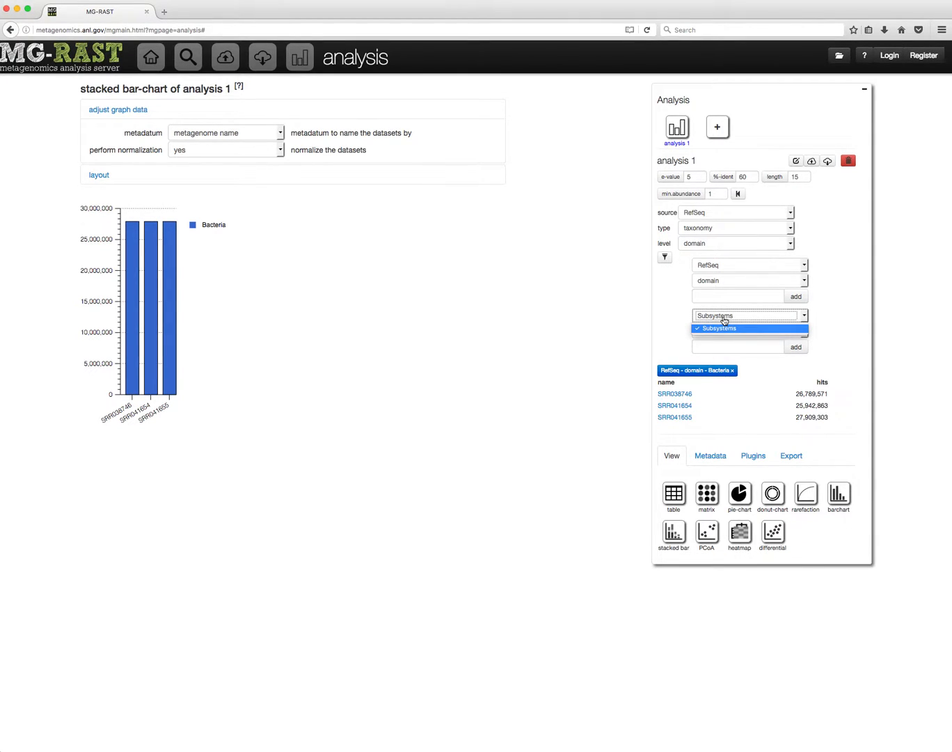
pyautogui.moveTo(722, 326)
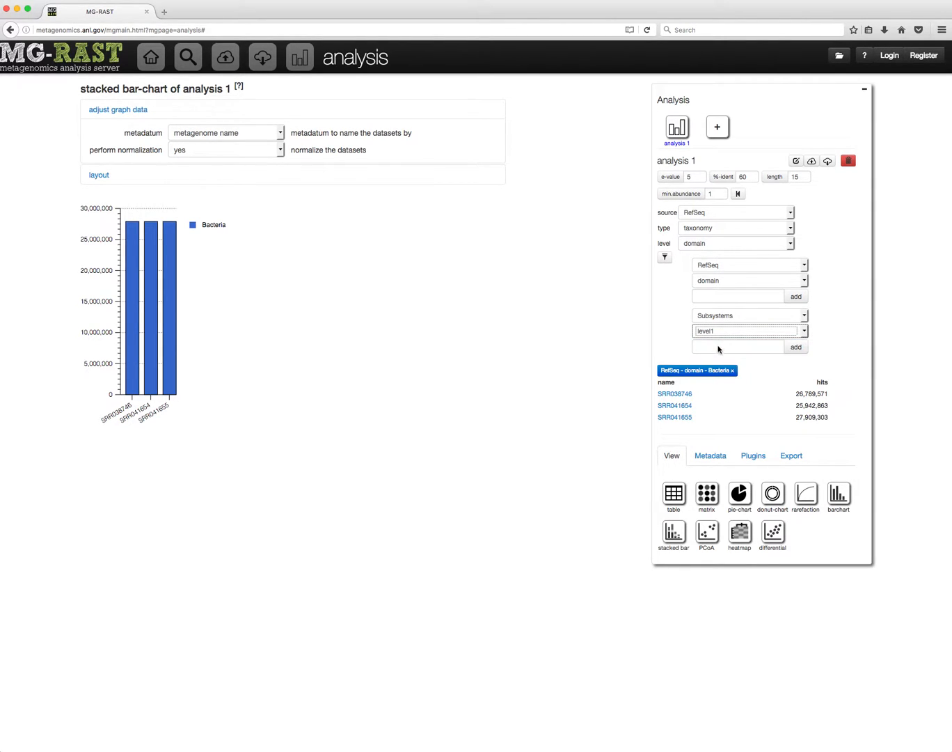
pyautogui.click(737, 346)
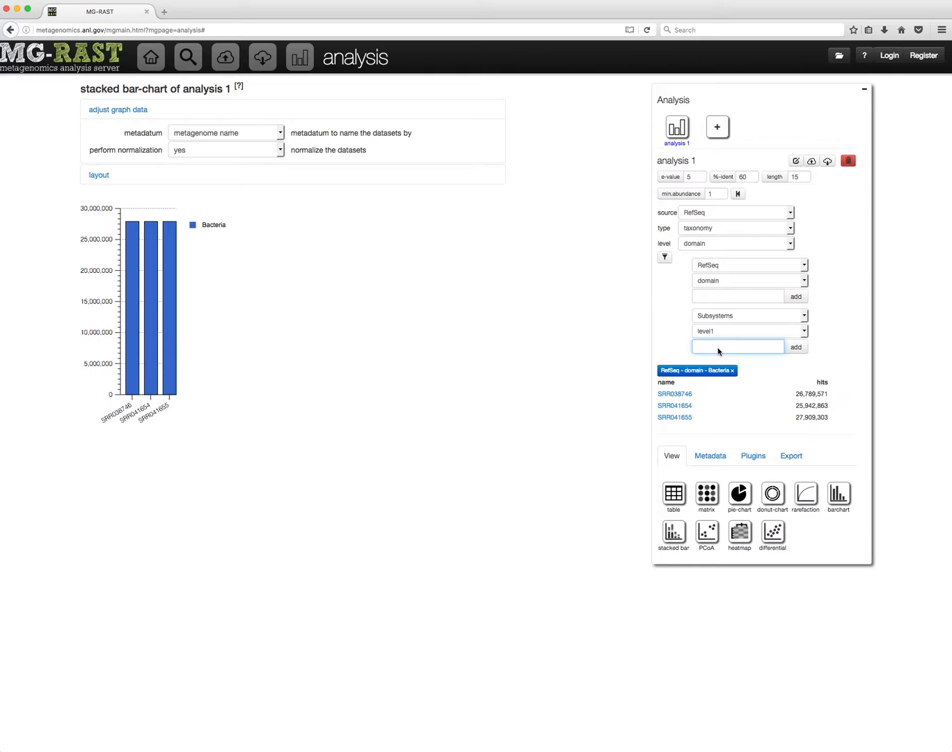
pyautogui.write('a')
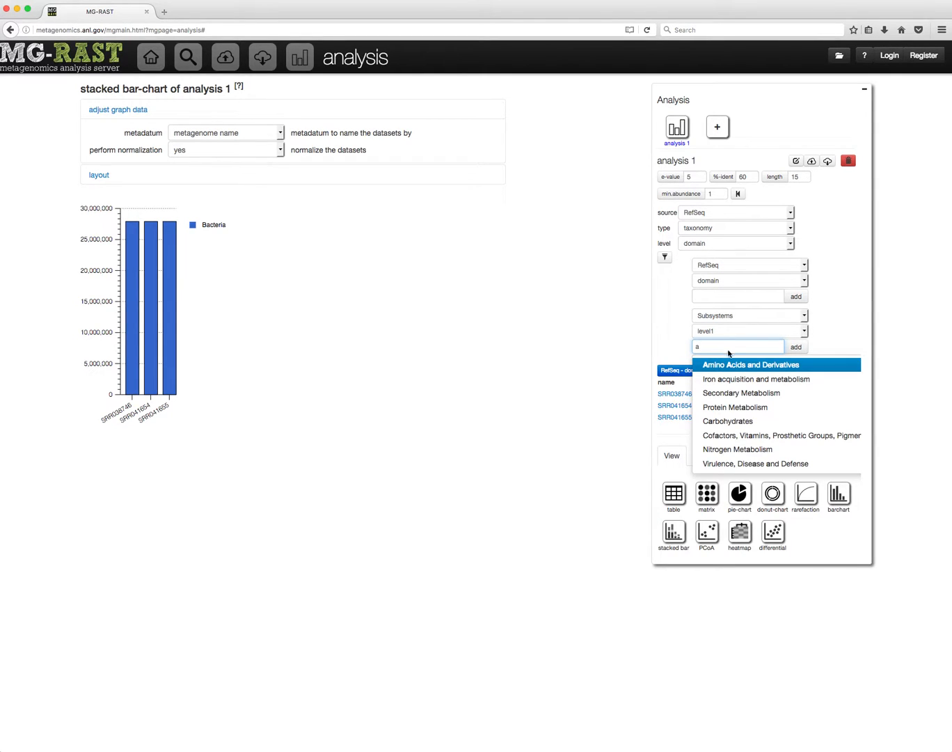
pyautogui.click(750, 364)
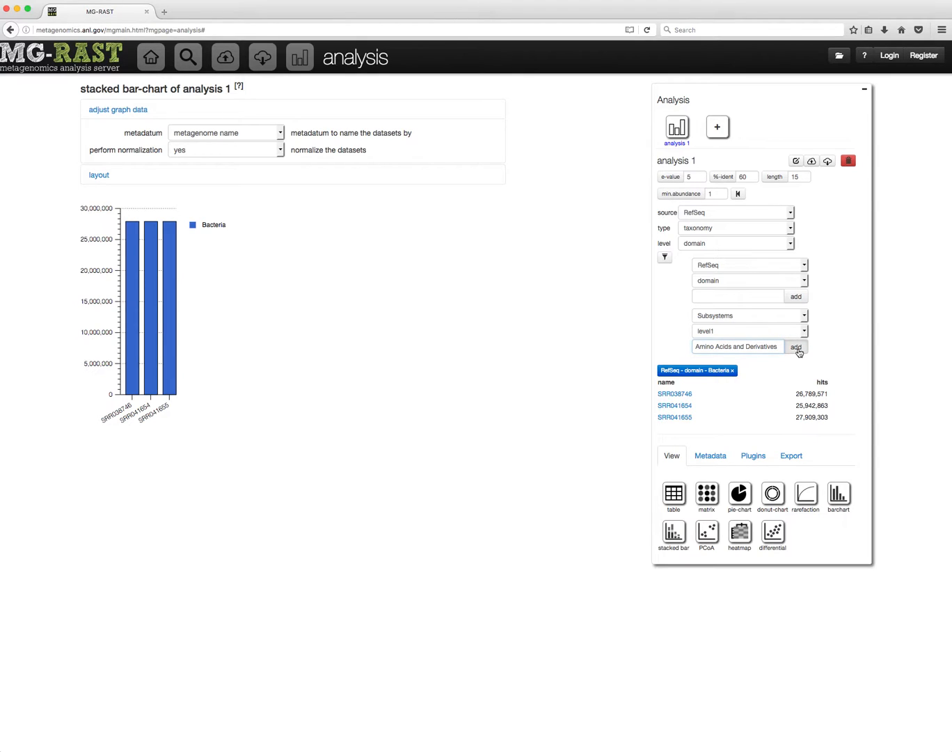
pyautogui.click(796, 347)
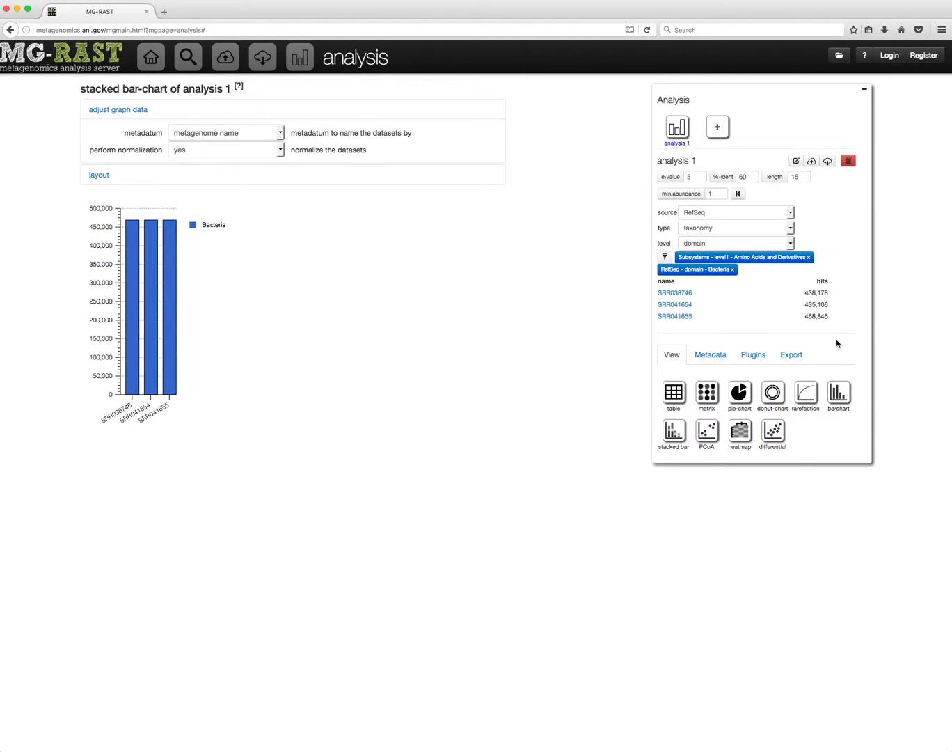